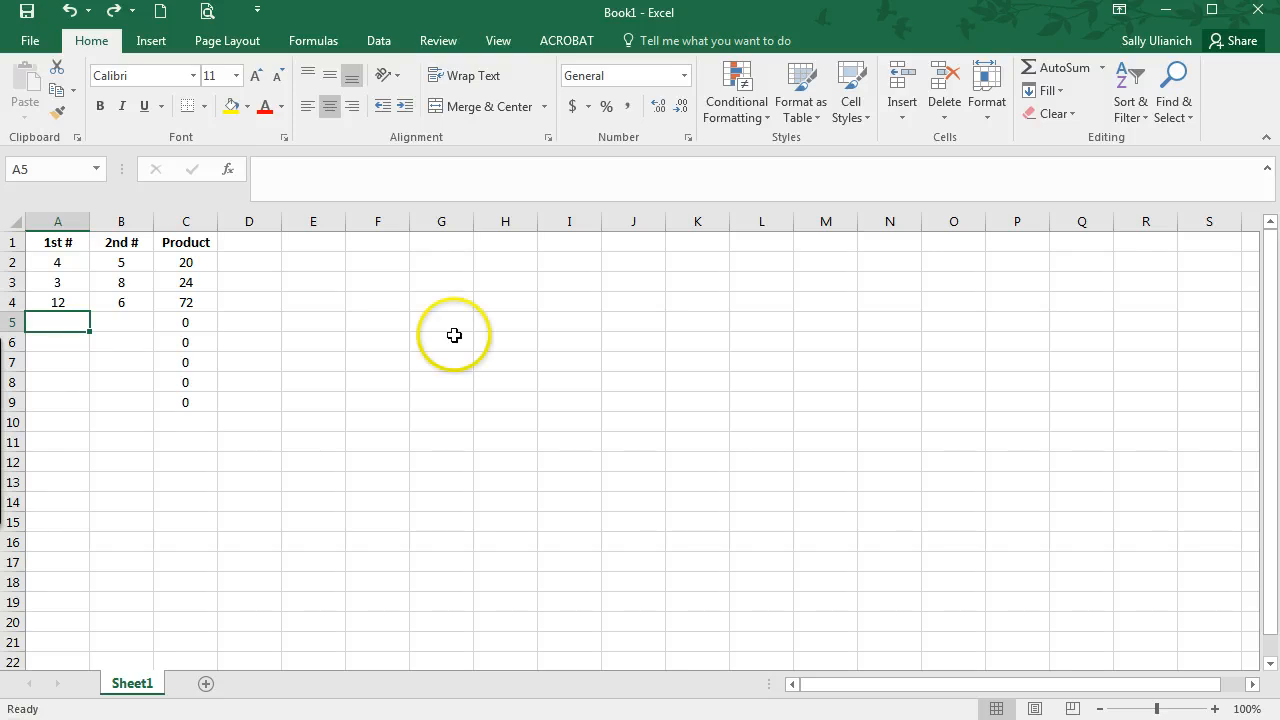
mouse_move(118, 343)
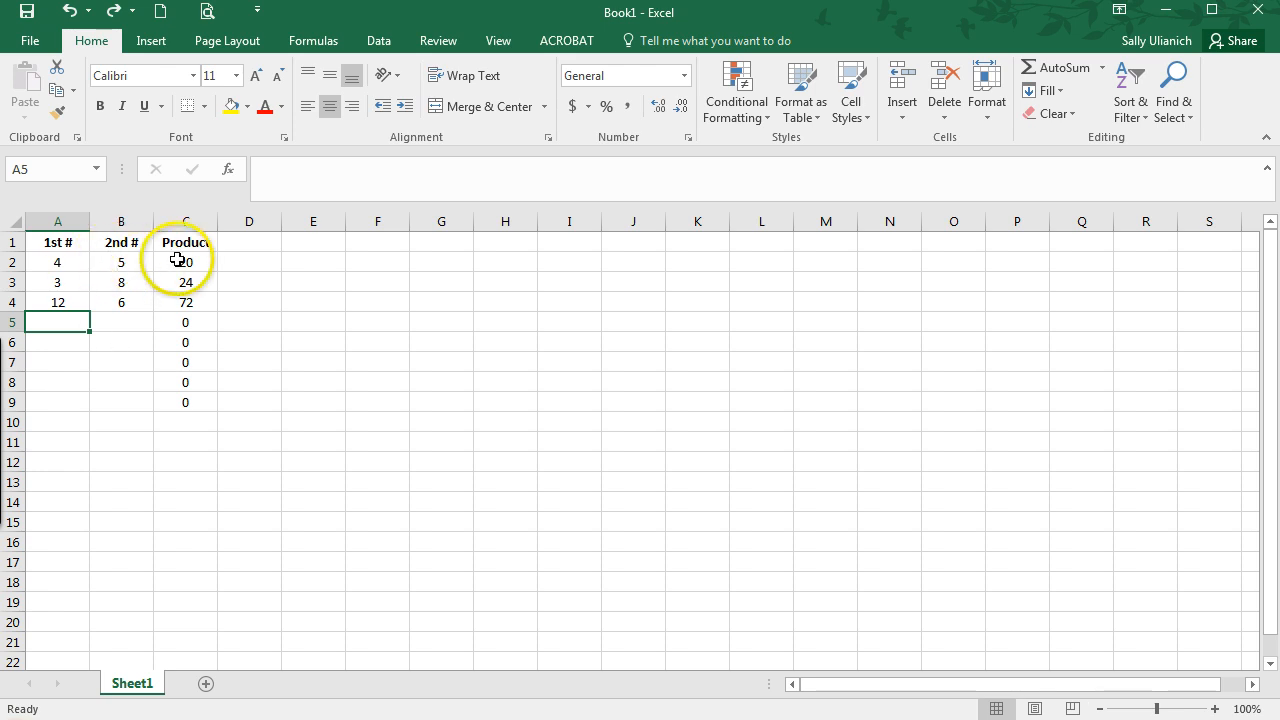
mouse_move(98, 321)
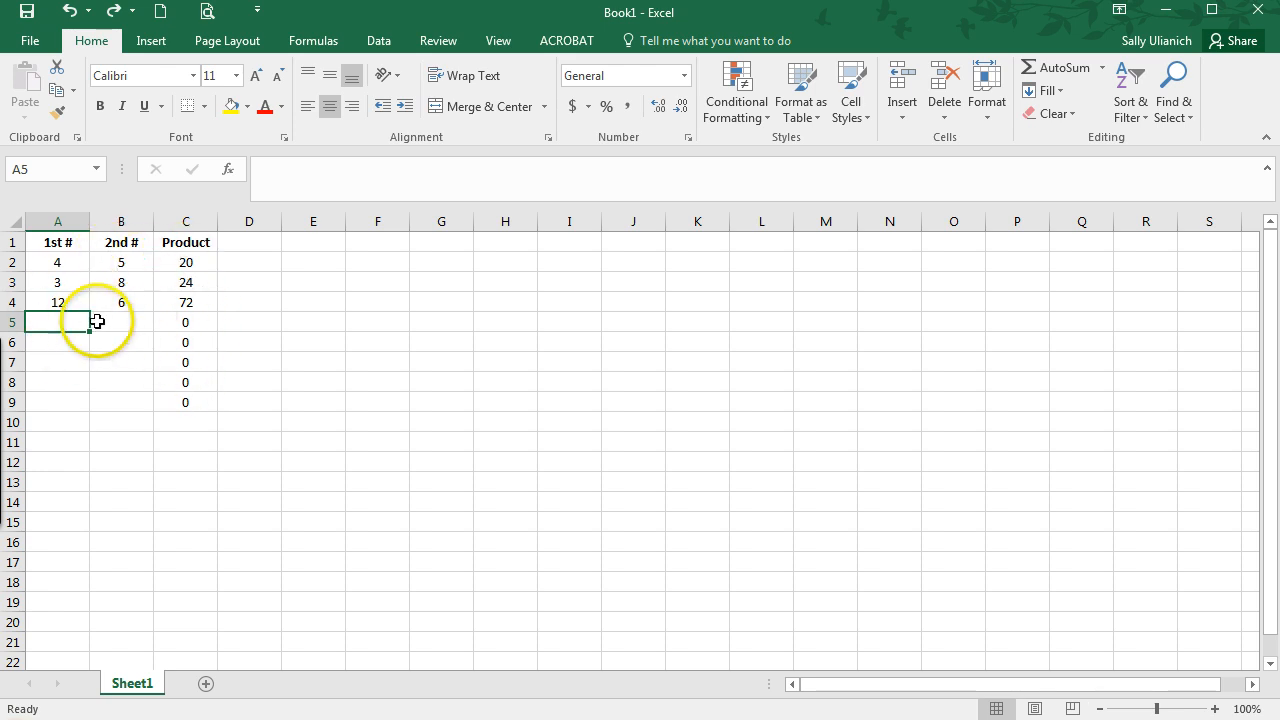
mouse_move(131, 323)
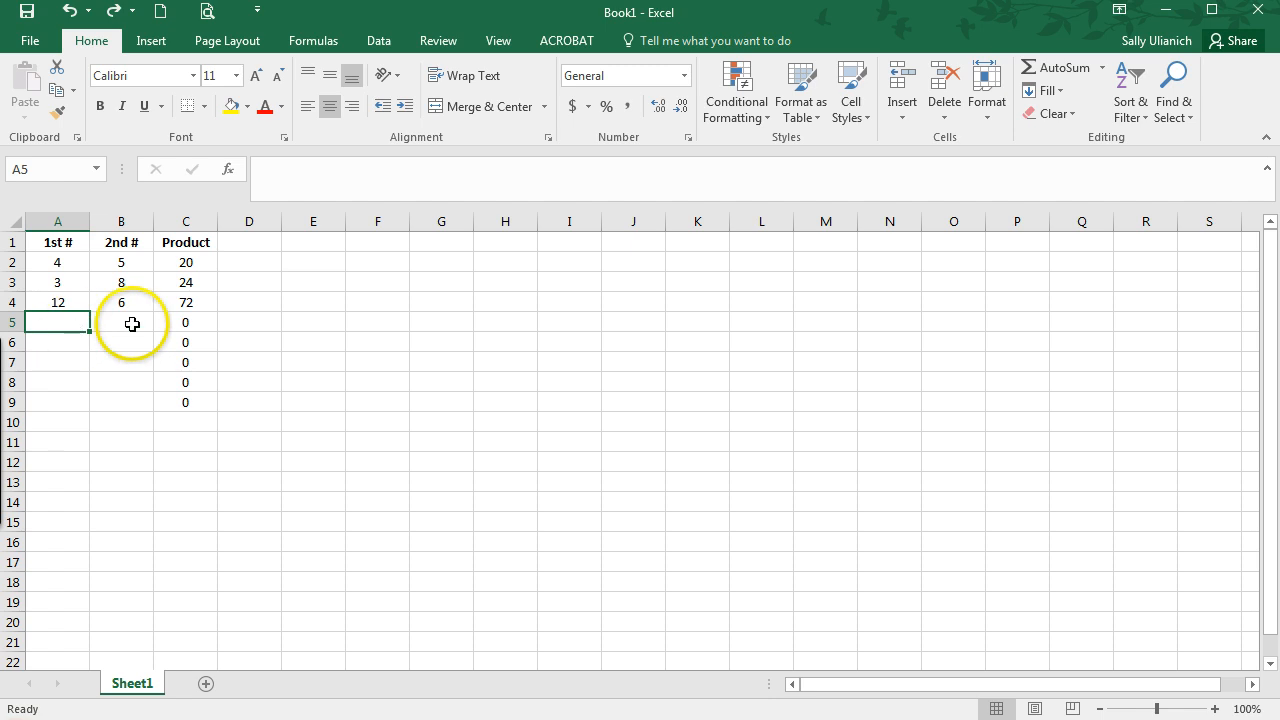
mouse_move(185, 344)
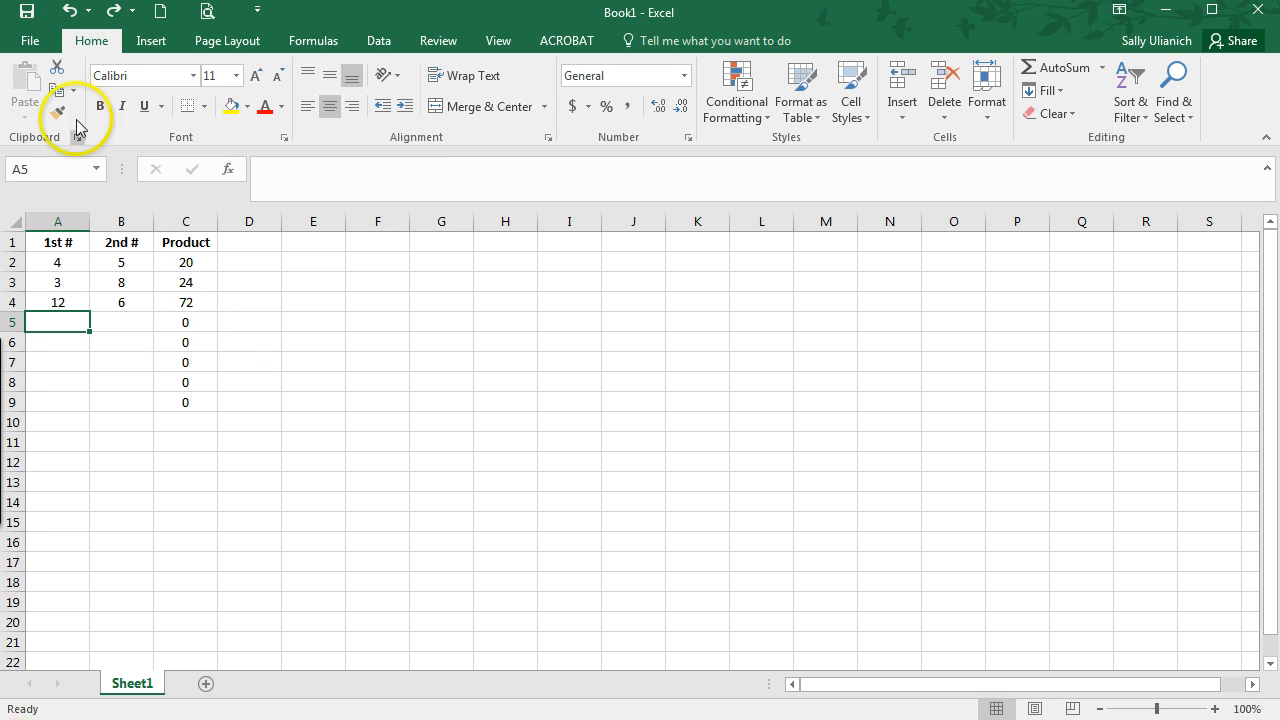
Step: Open Excel Options from the File menu and go to the Advanced page
click(54, 40)
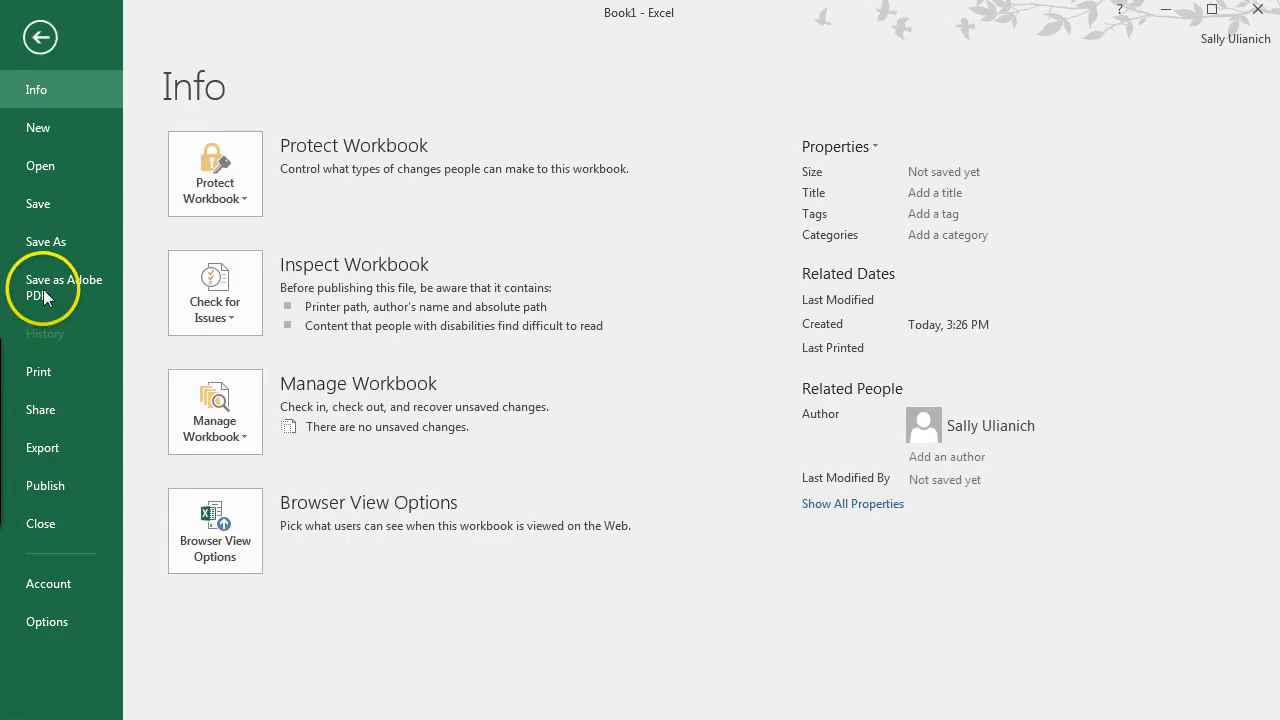
click(47, 621)
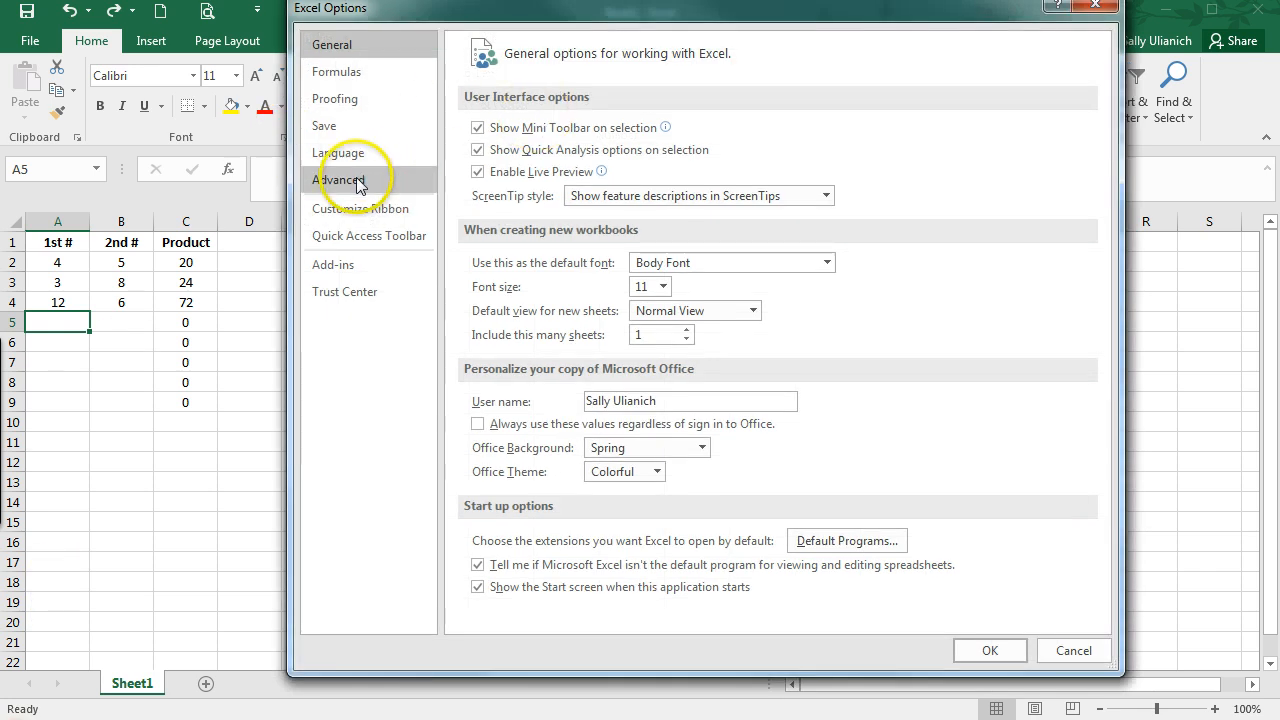
click(338, 179)
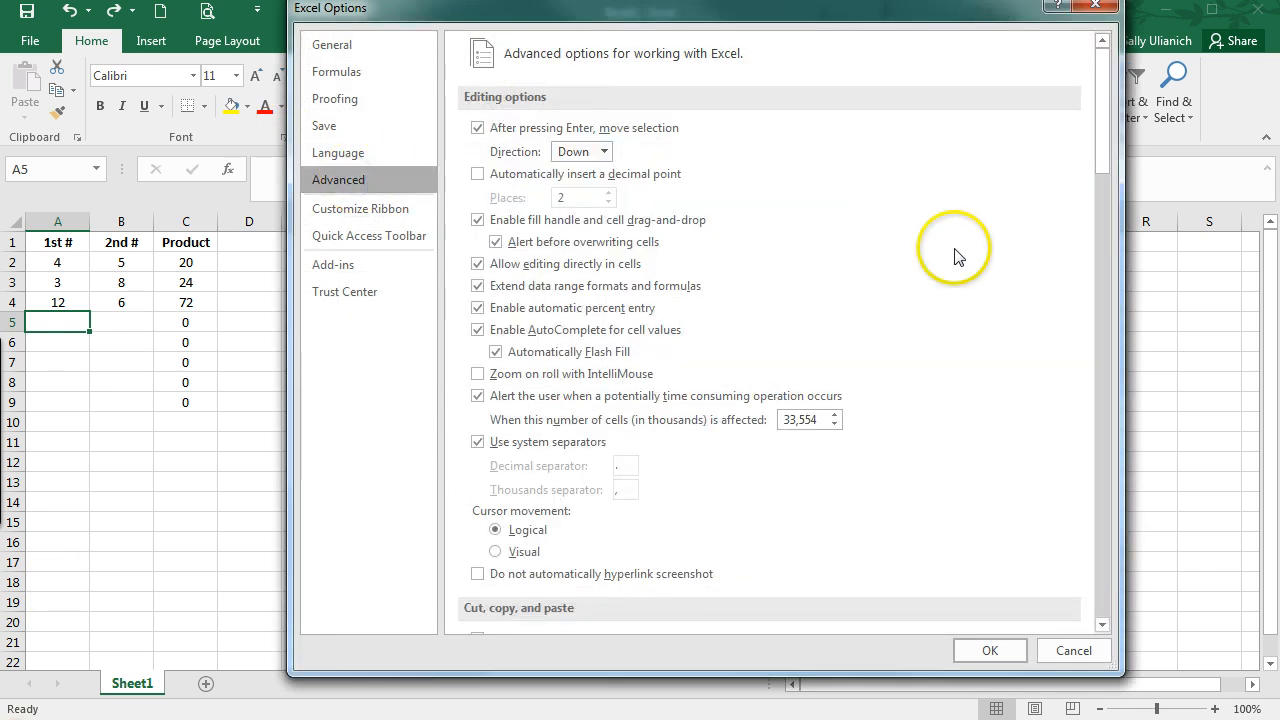
Step: Scroll the Advanced page down to 'Display options for this worksheet' for Sheet1
scroll(down, 3)
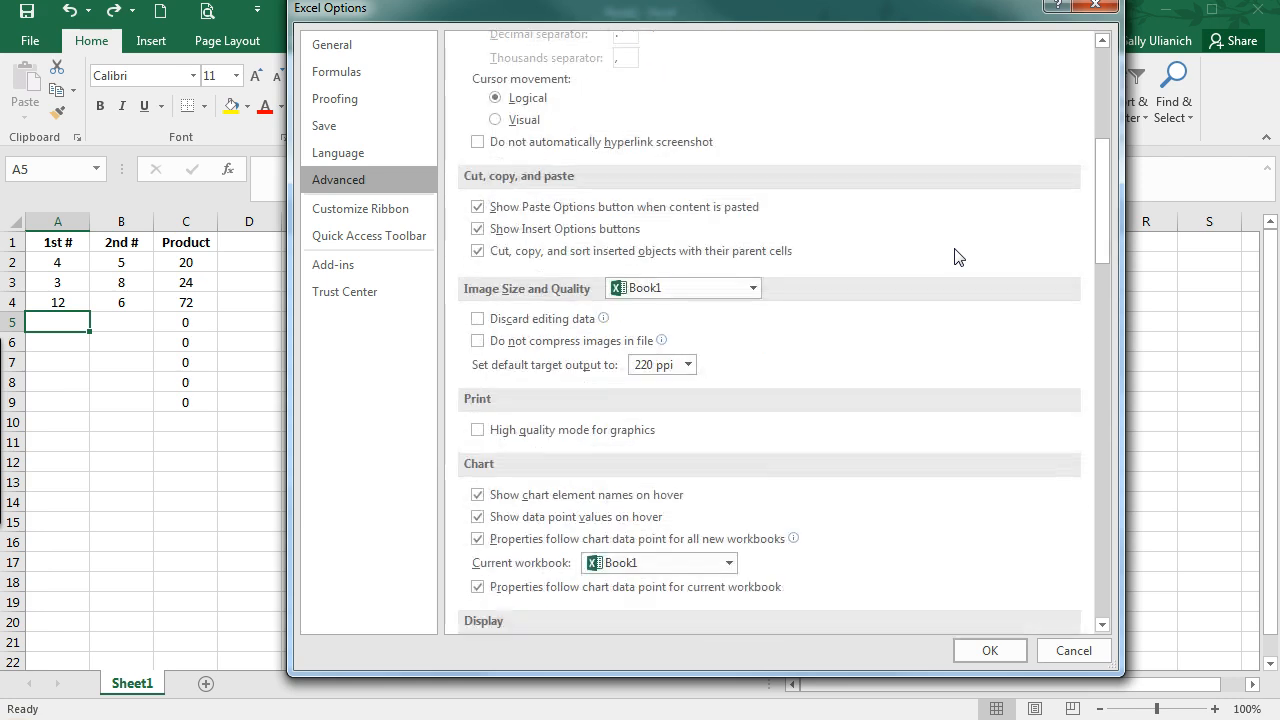
scroll(down, 3)
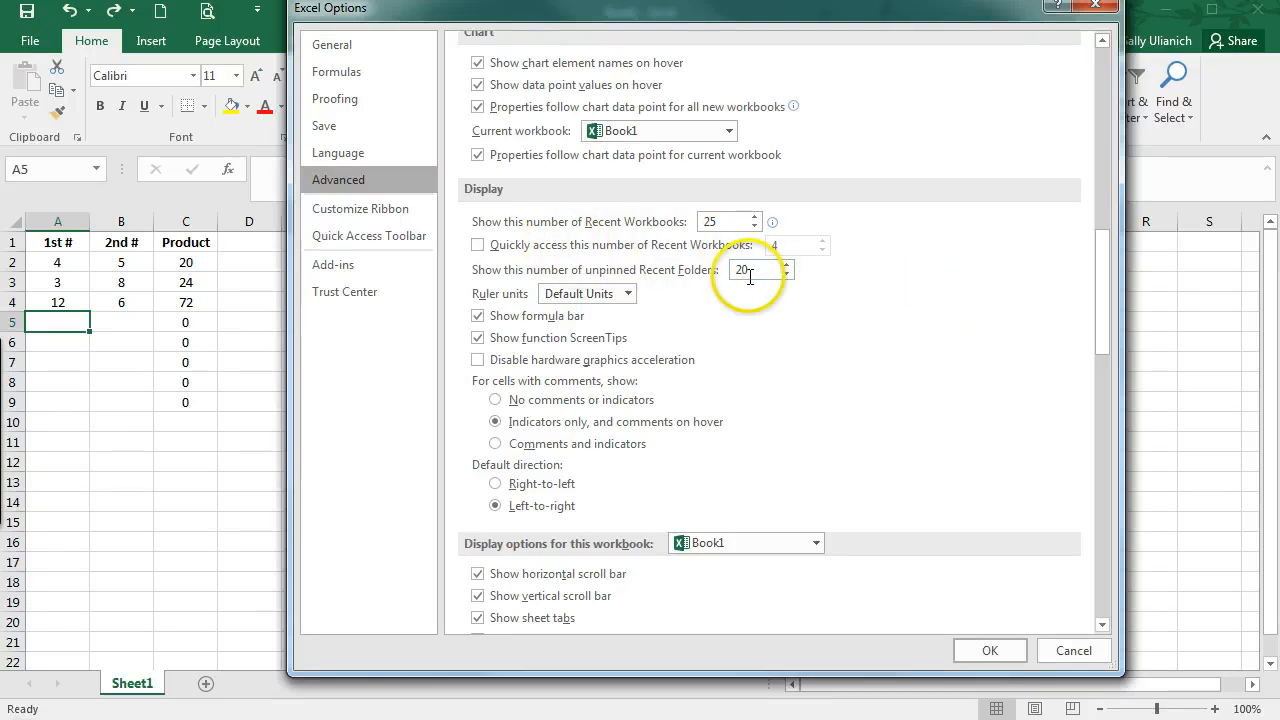
scroll(down, 3)
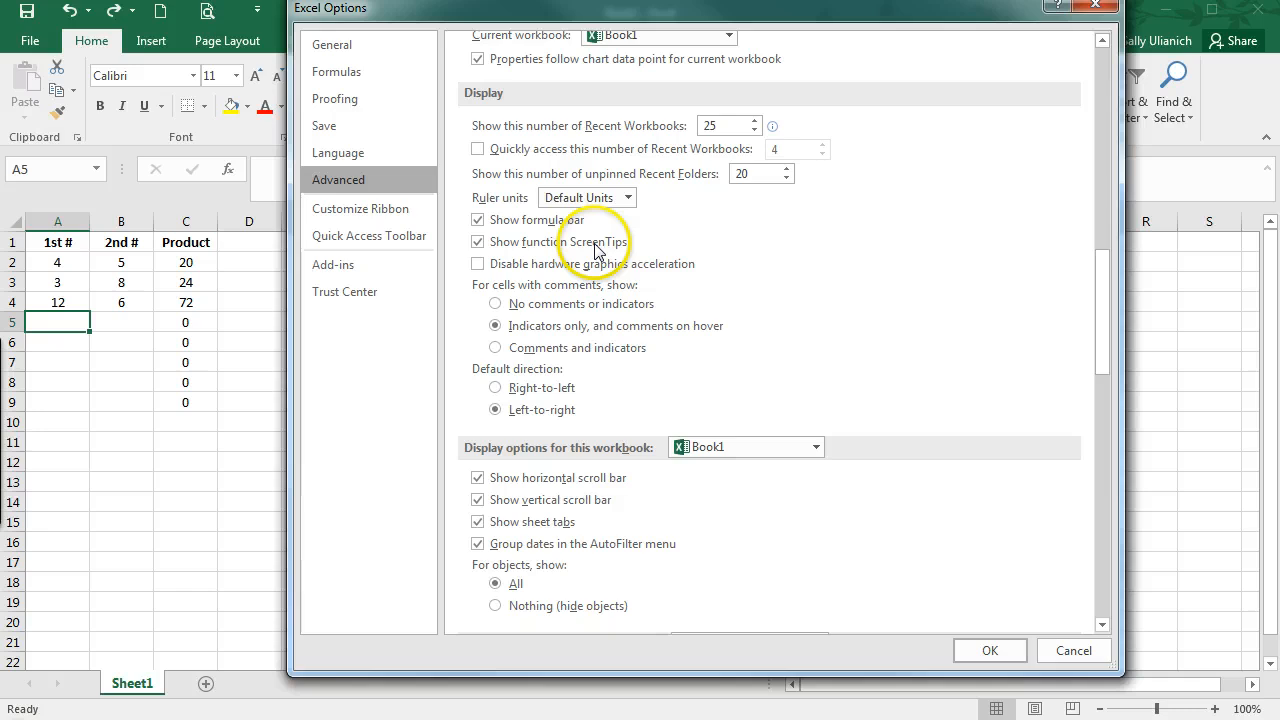
scroll(down, 3)
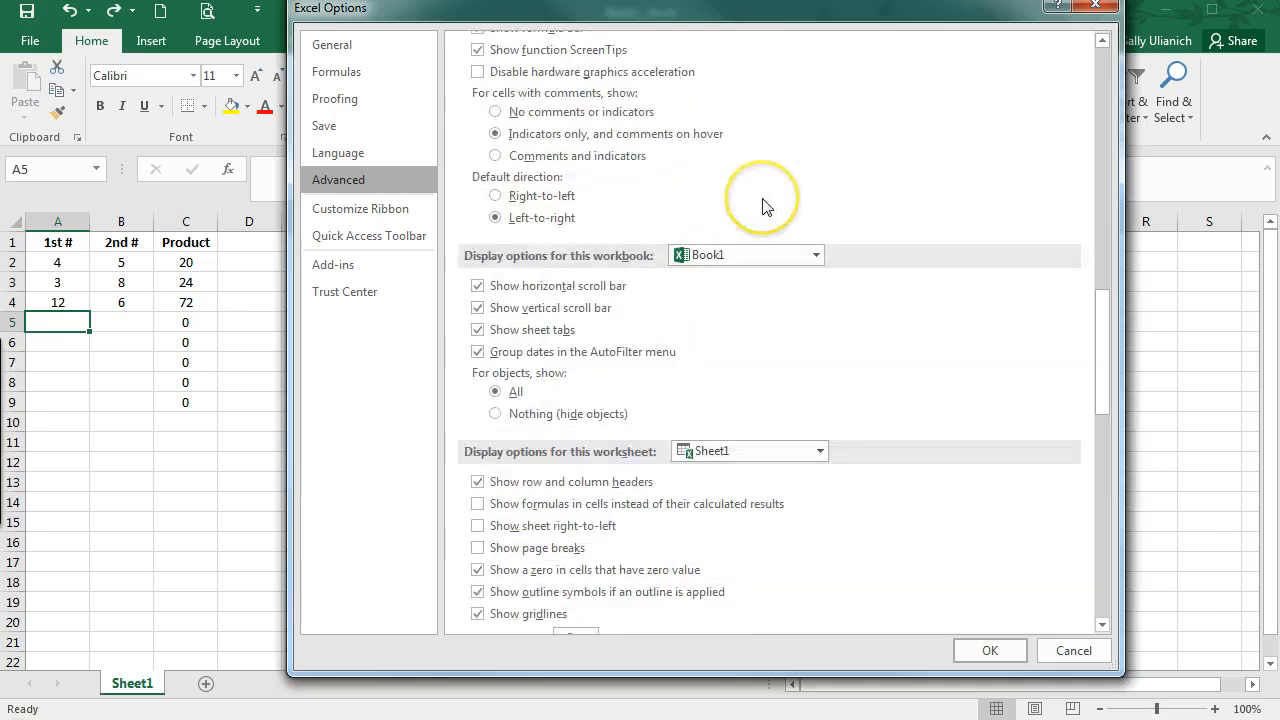
scroll(down, 3)
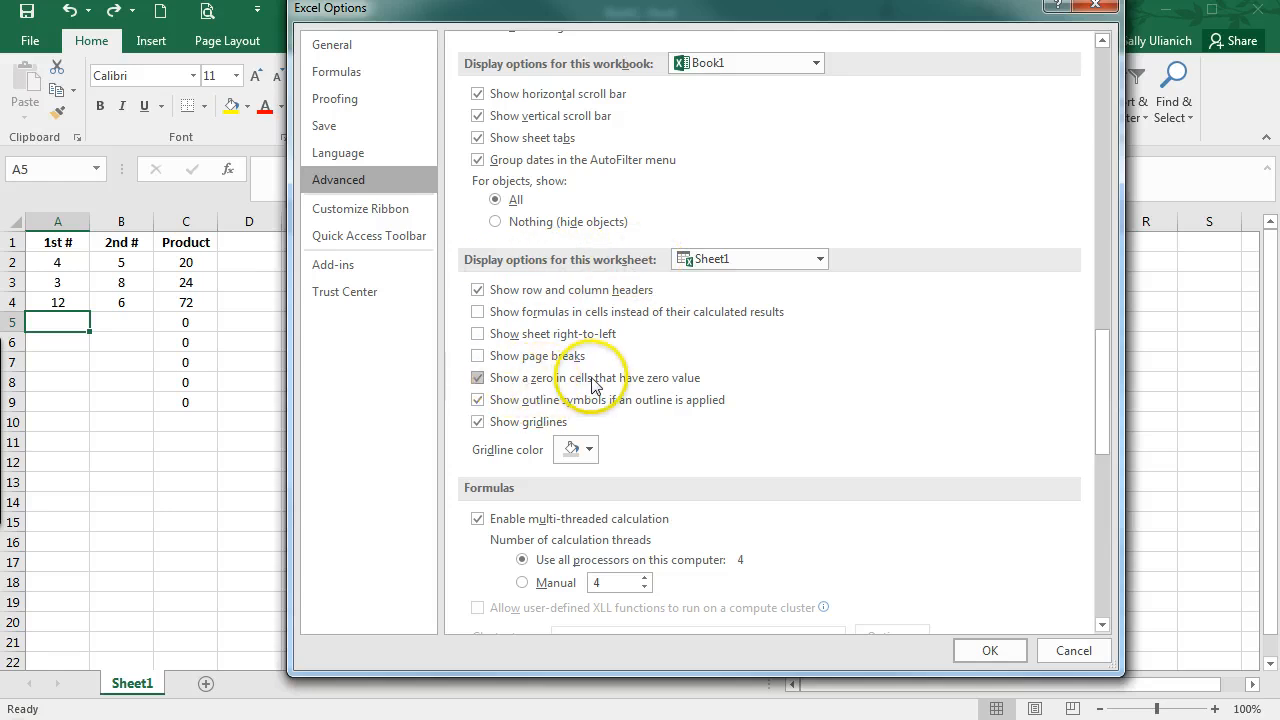
mouse_move(478, 385)
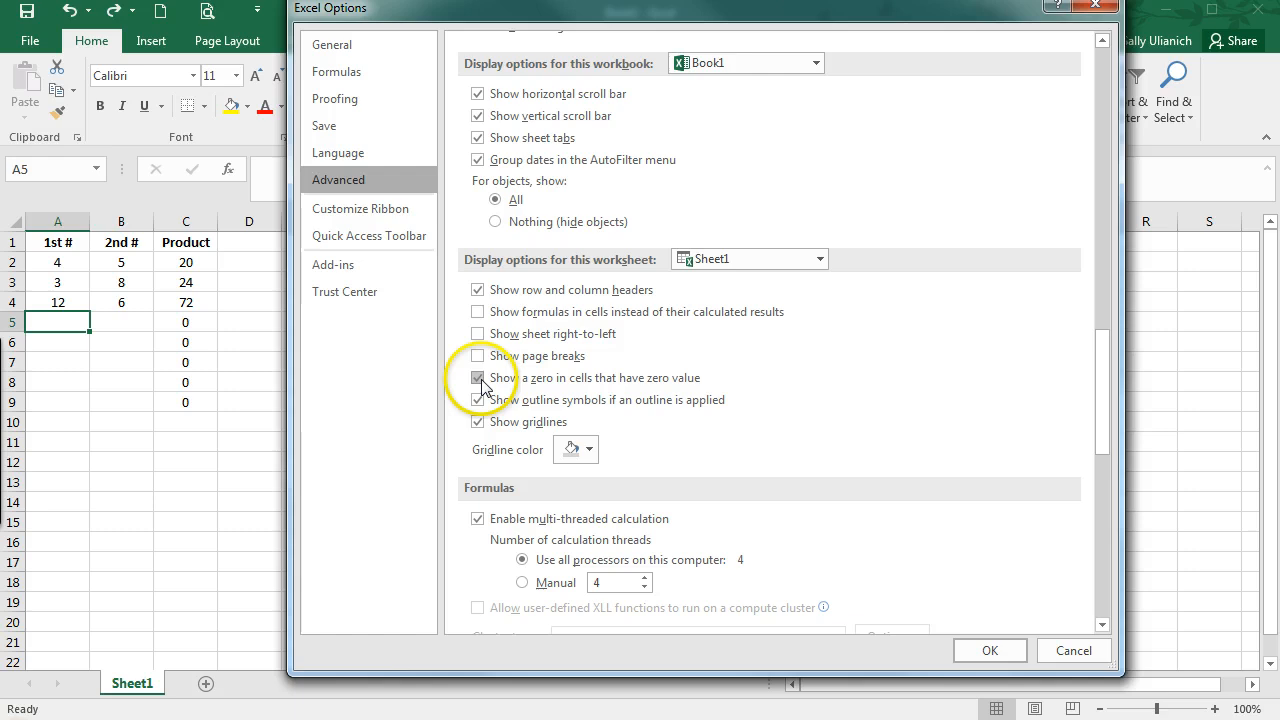
Step: Uncheck 'Show a zero in cells that have zero value' for Sheet1
click(477, 378)
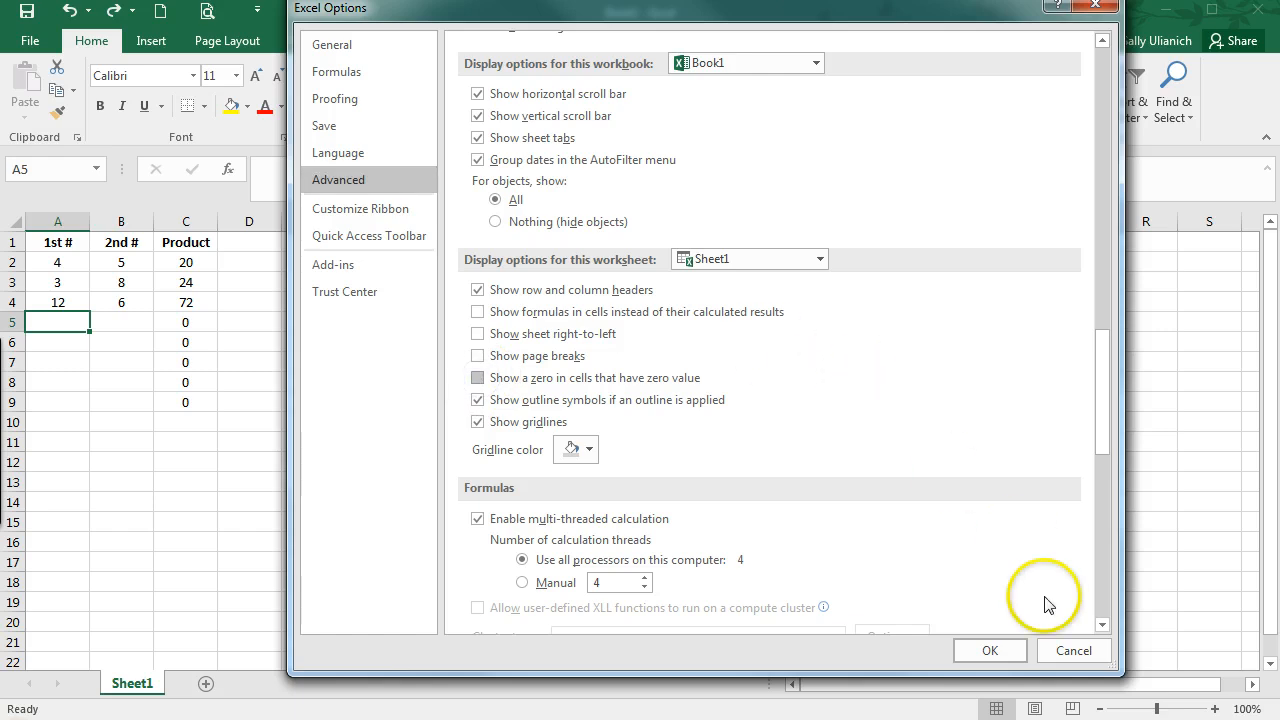